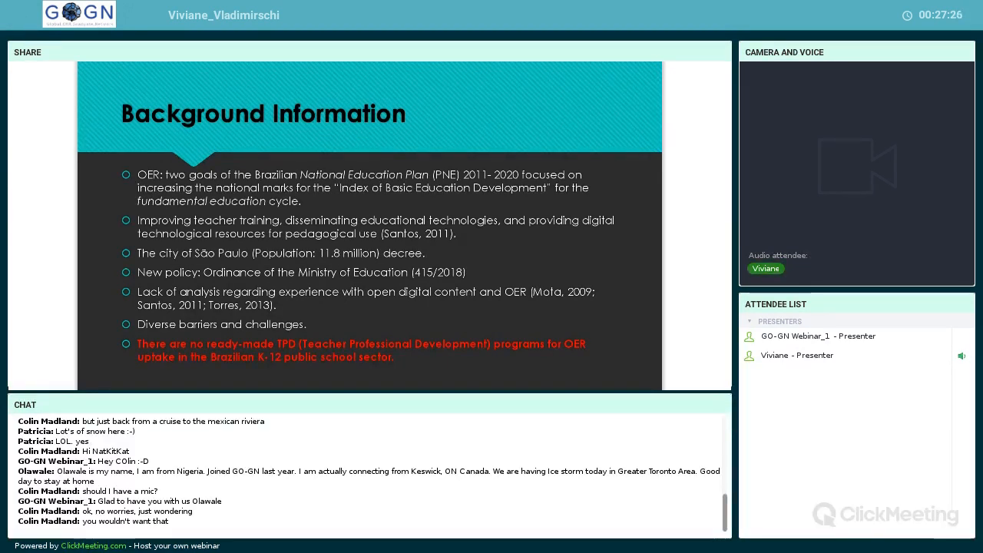
pyautogui.scroll(-3)
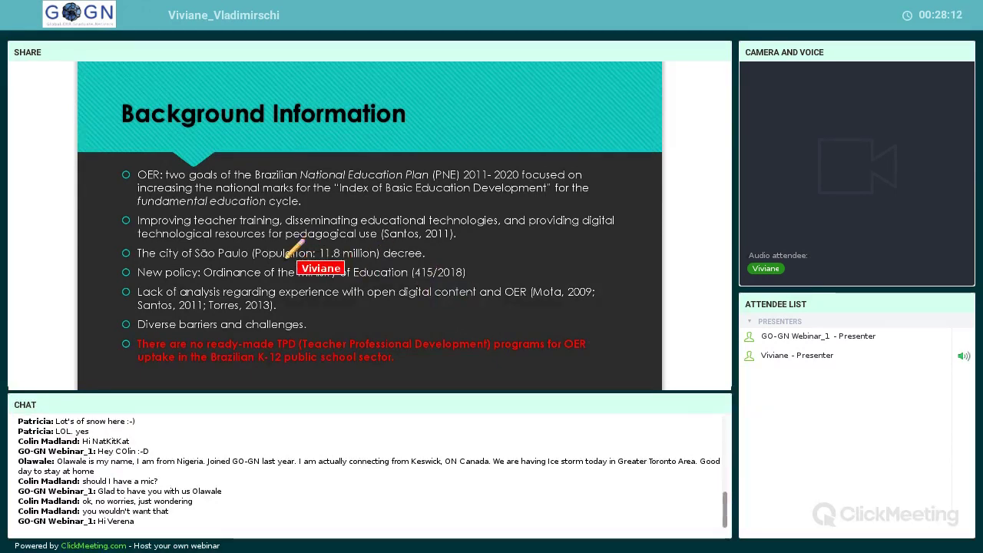
pyautogui.moveTo(314, 328)
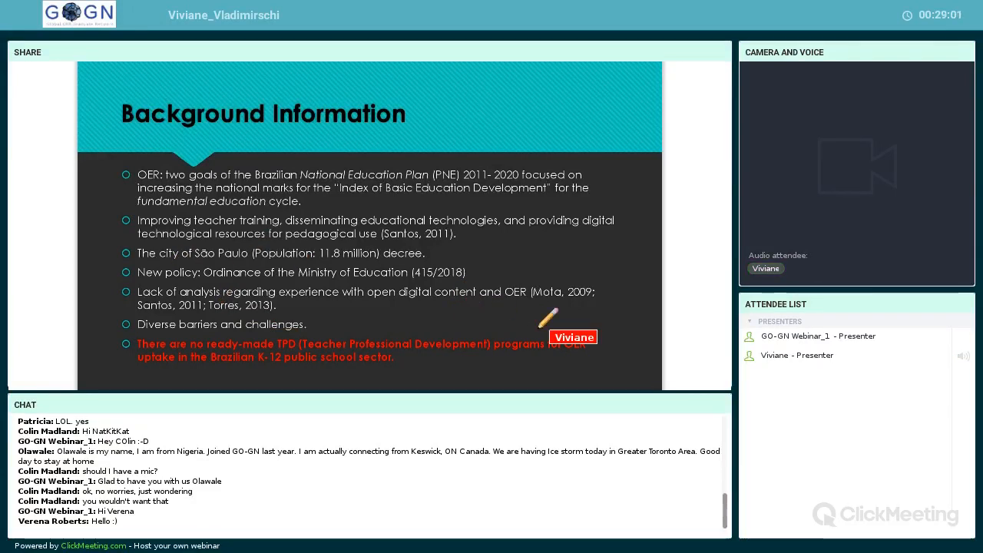
pyautogui.moveTo(322, 358)
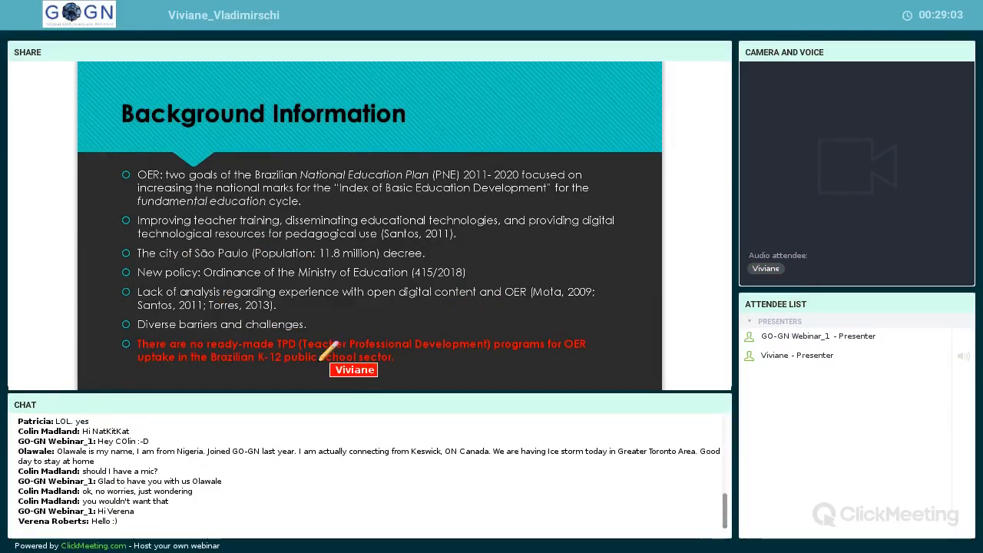
pyautogui.moveTo(382, 282)
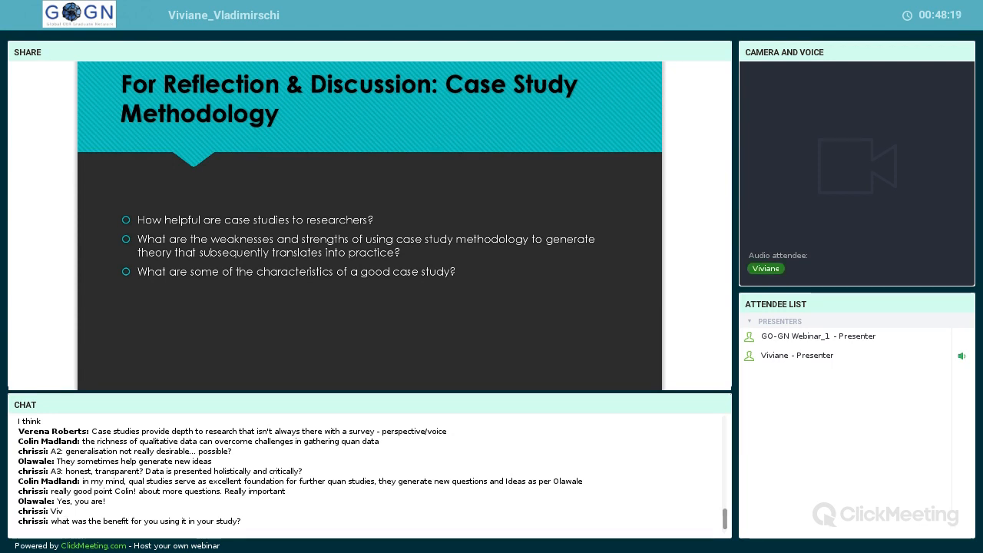
pyautogui.scroll(-3)
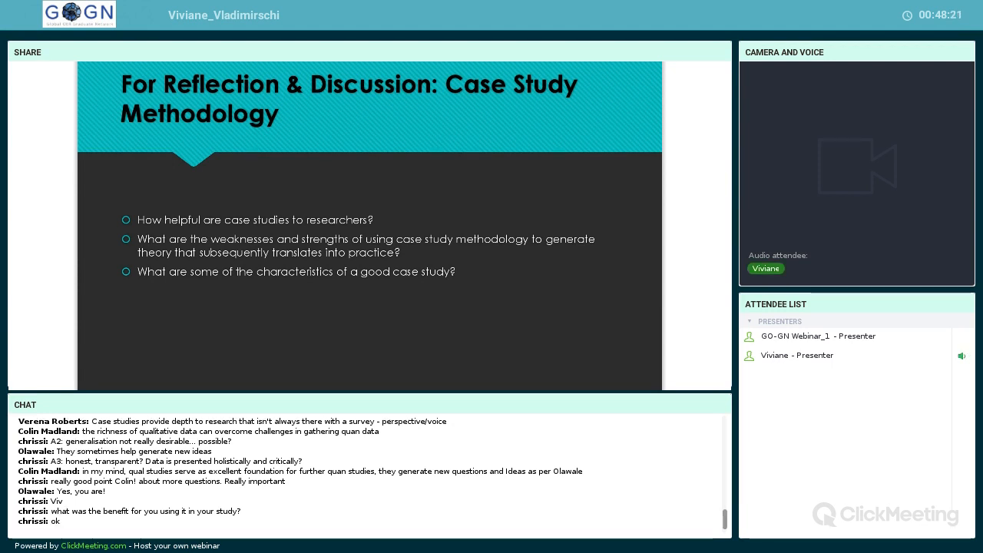